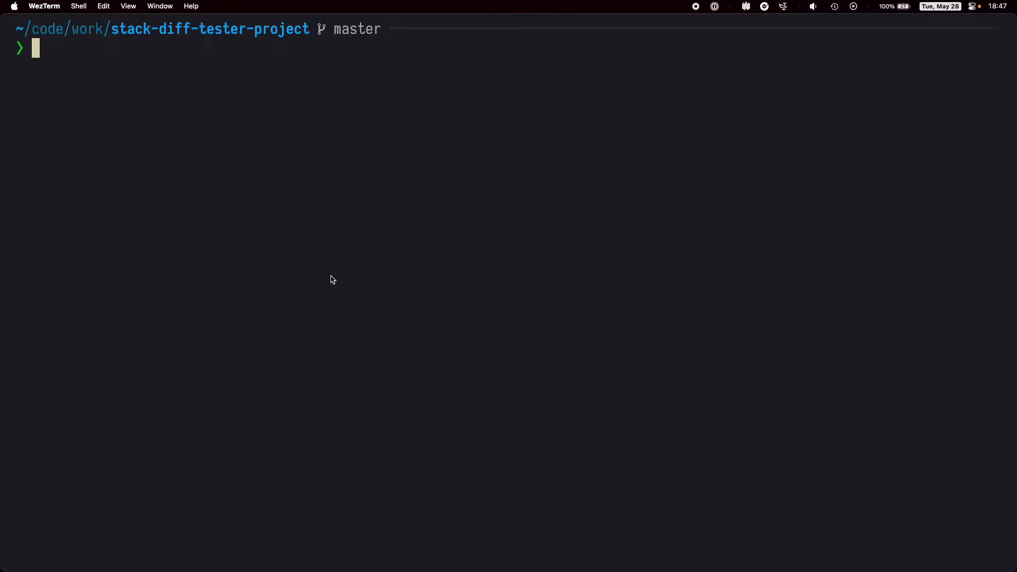
- Edit .gitlab-ci.yml in vim and return to the shell prompt on master
type("vim .gitlab-ci.yml")
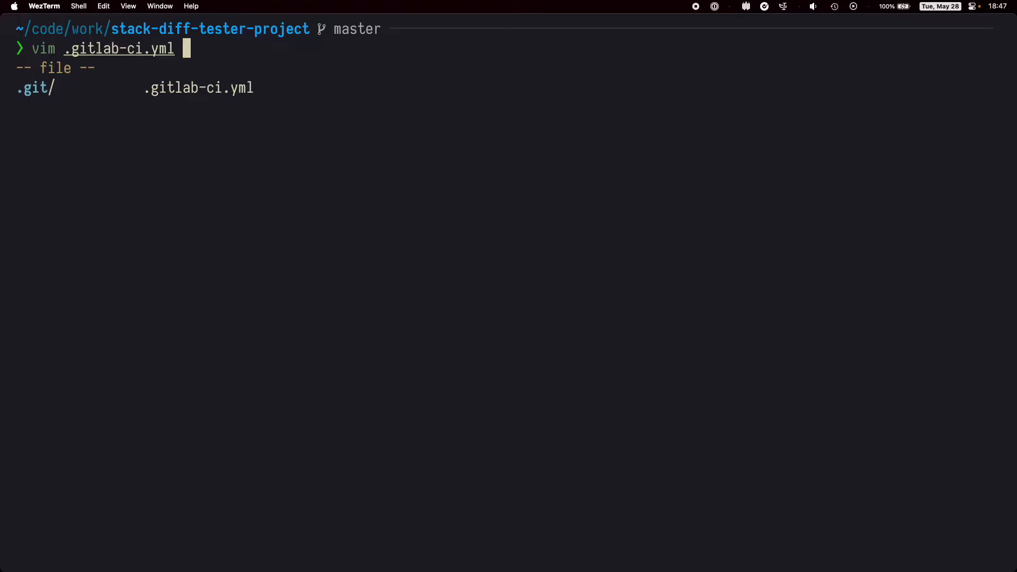
key("Return")
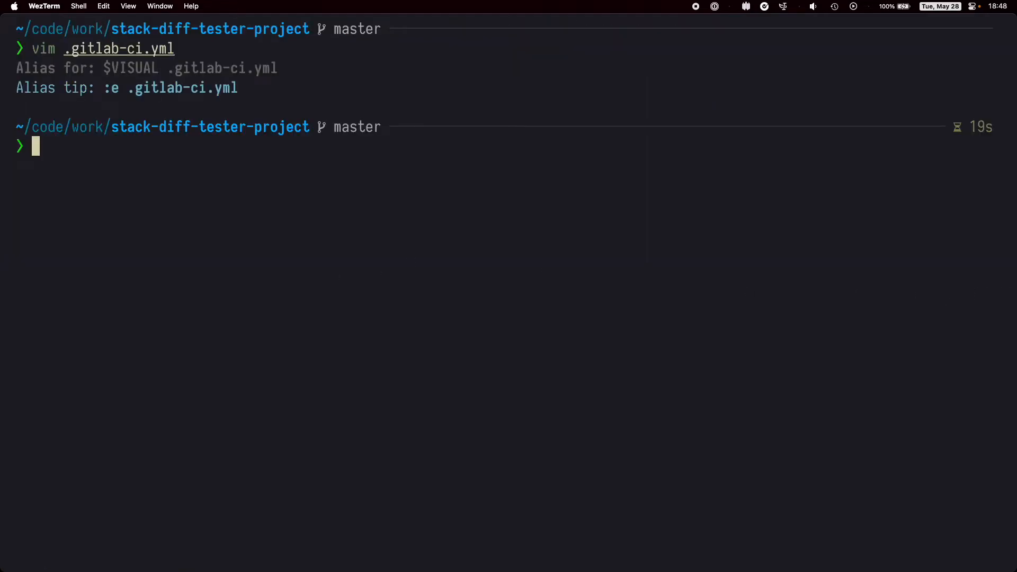
mouse_move(581, 379)
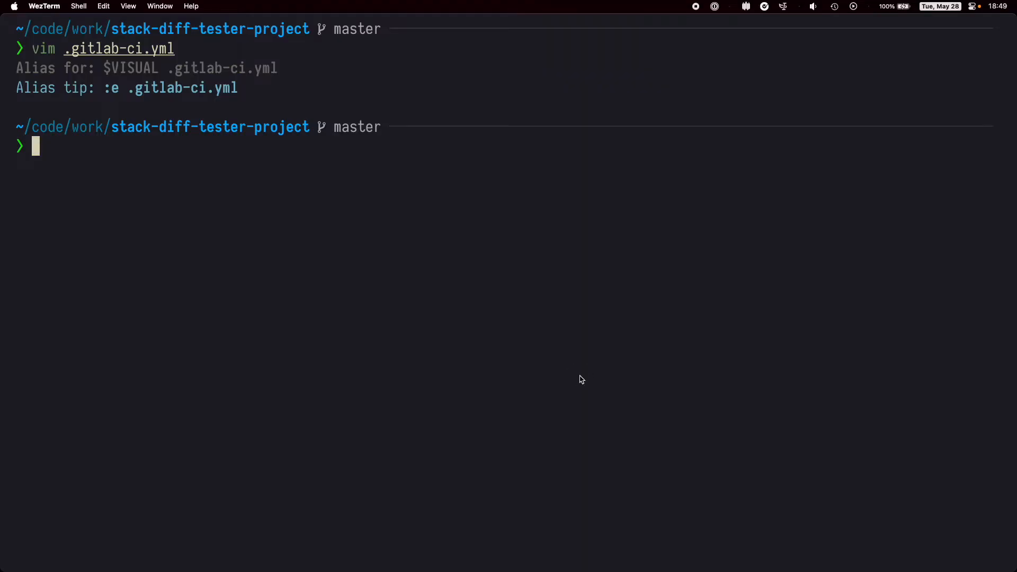
- Create a stack via glab stack new titled 'adding an awesome feature to my project', then start glab stack save
type("glab stac")
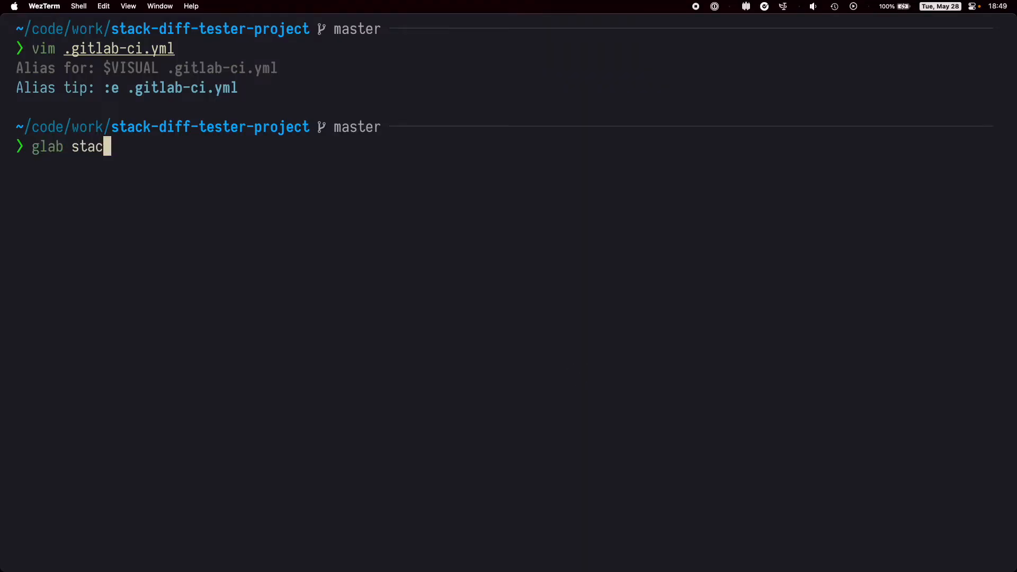
type("k new")
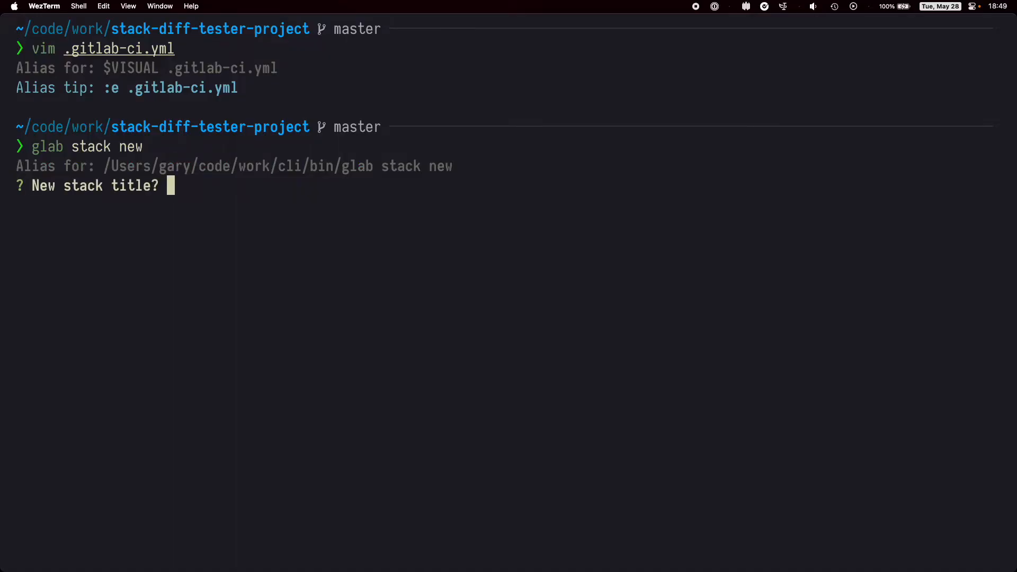
type("adding an awesome f")
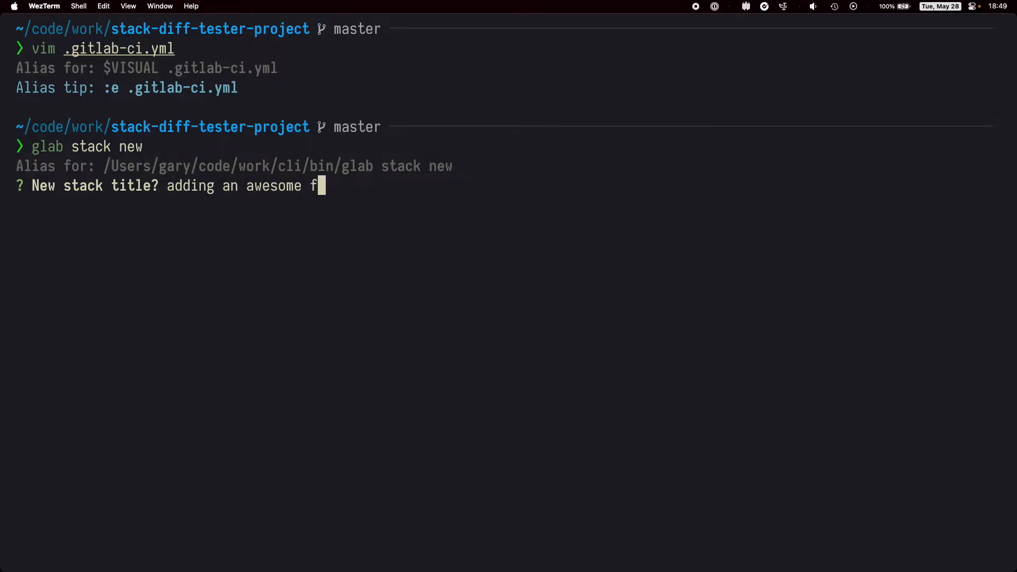
type("eature to my project")
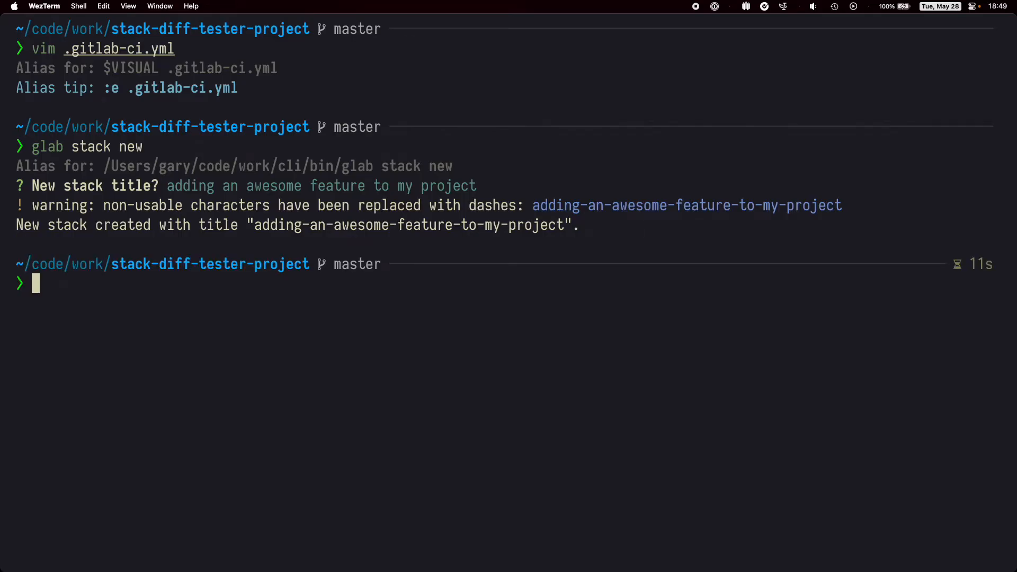
type("g")
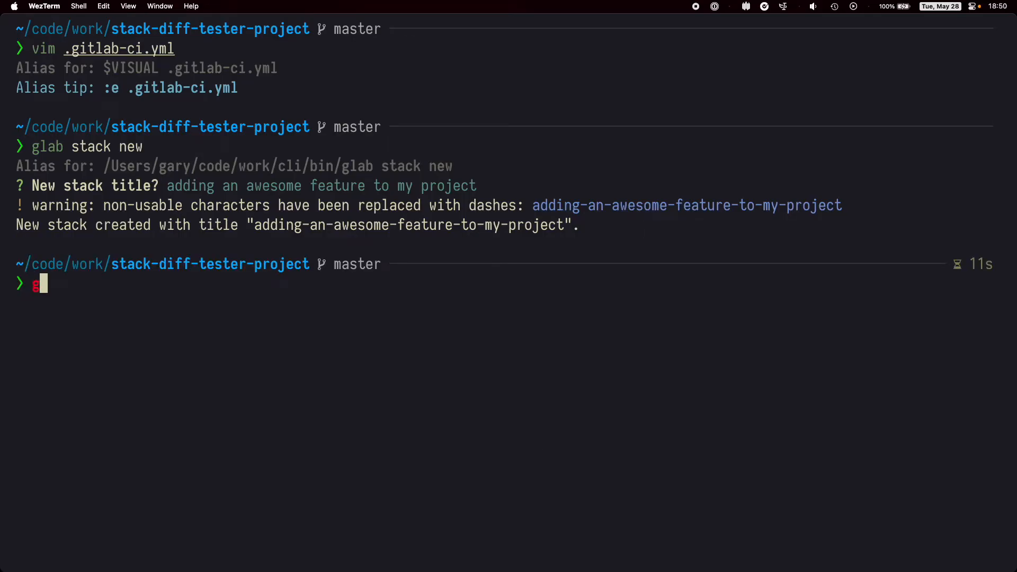
type("glab stack save")
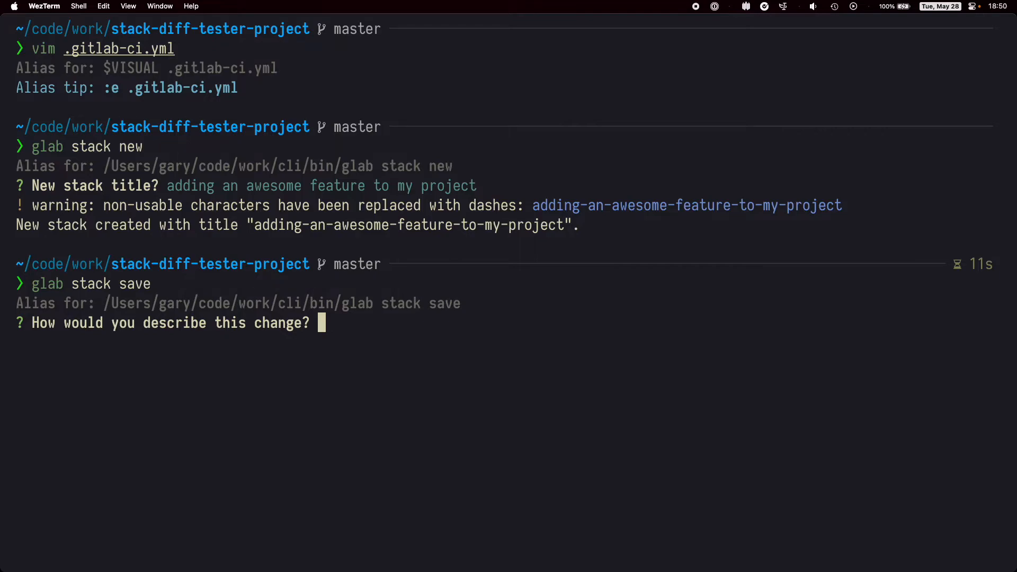
- Save the change with description 'First iteration - adding echo command', landing on a new stack branch
type("F")
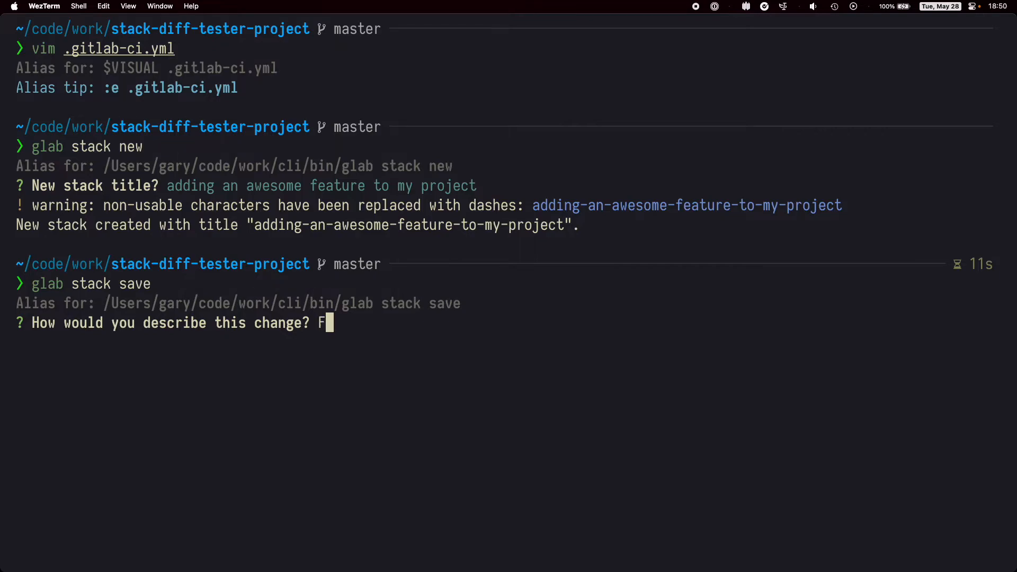
type("irst iteration -")
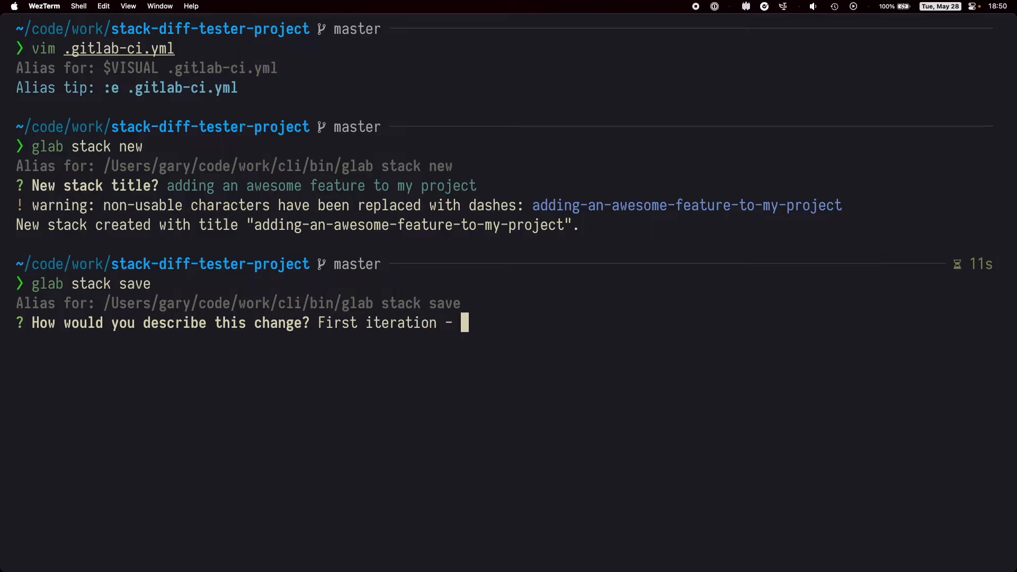
type("adding echo command")
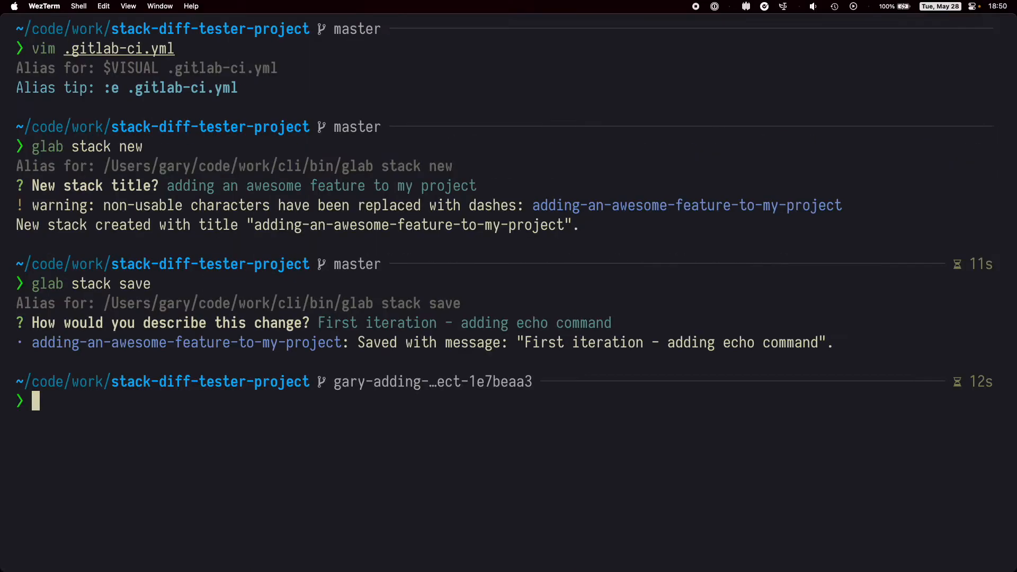
type("vim")
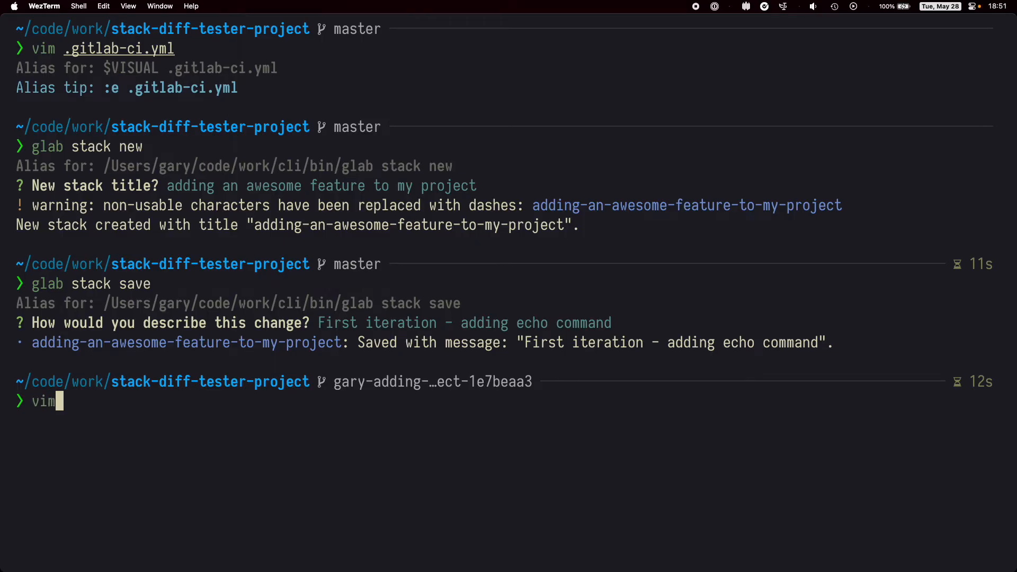
- Add pointless-ruby-file.rb and save it with glab stack save -m "Initial ruby file"
type("poin")
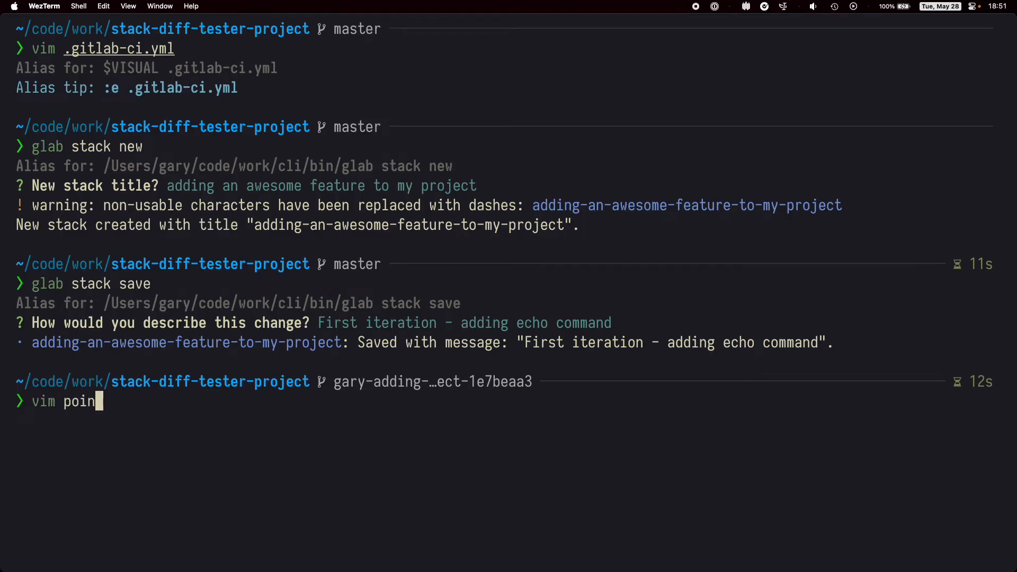
type("tless-ruby-file.rb")
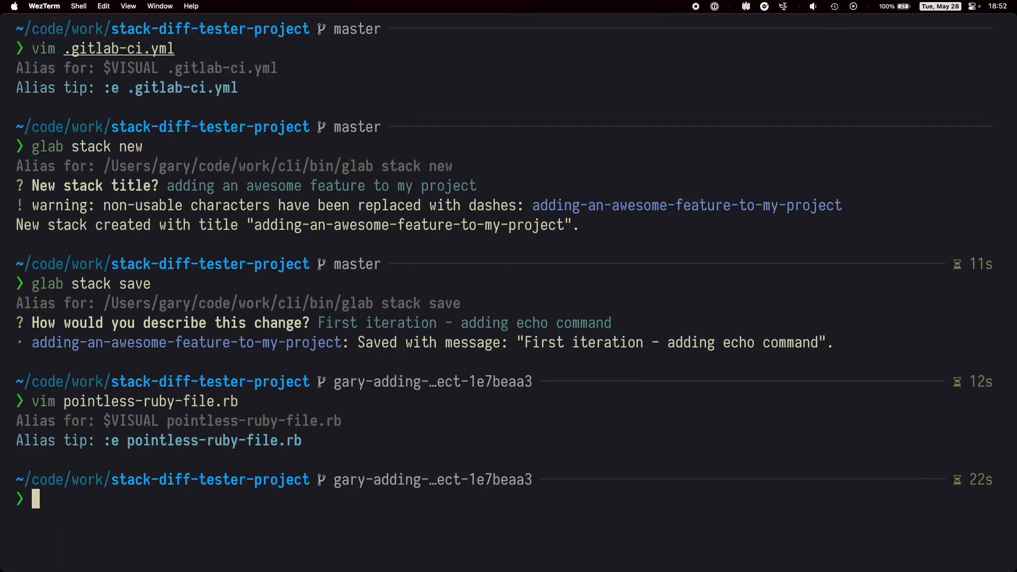
type("gl")
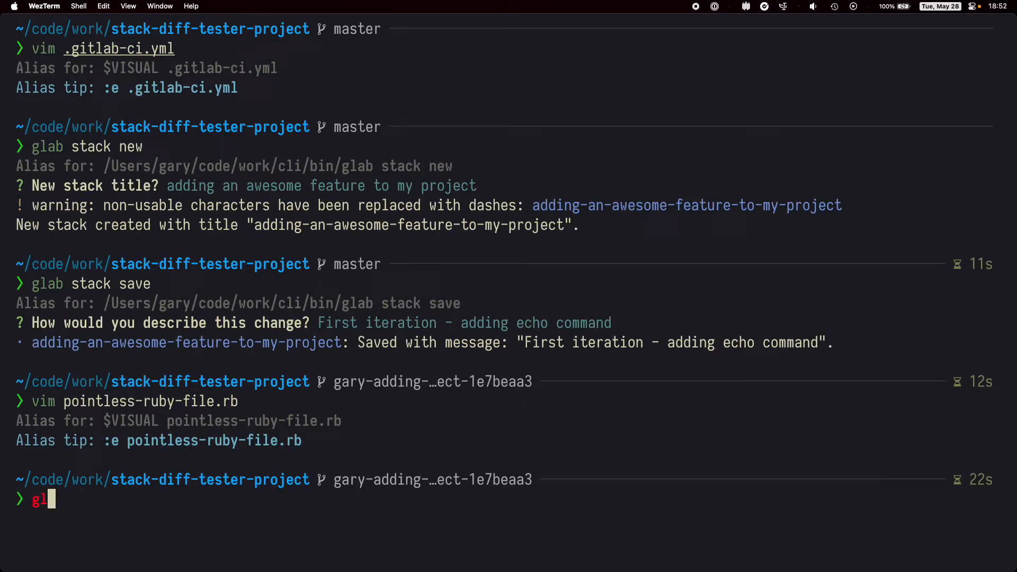
type("ab")
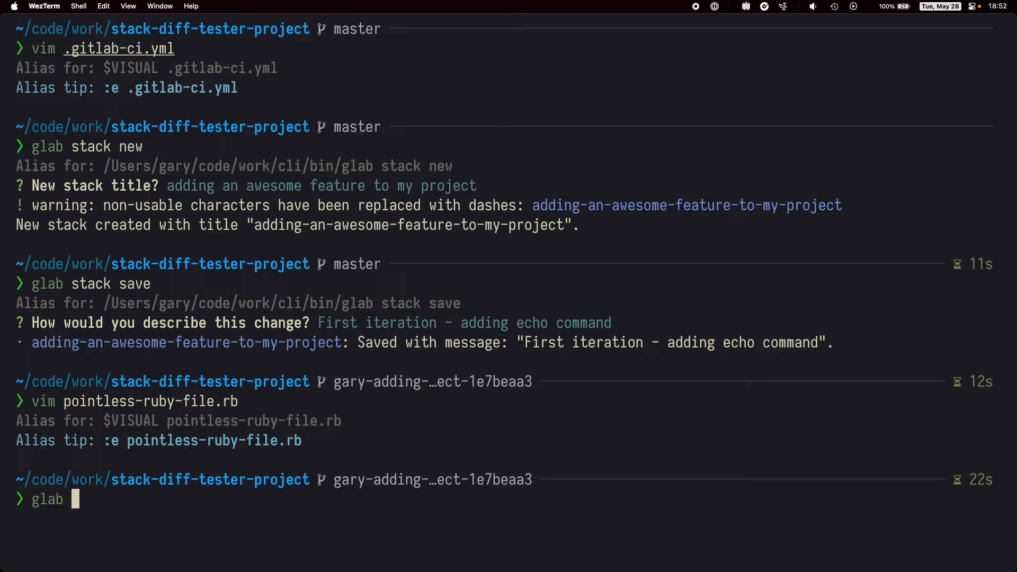
type("stack save -m")
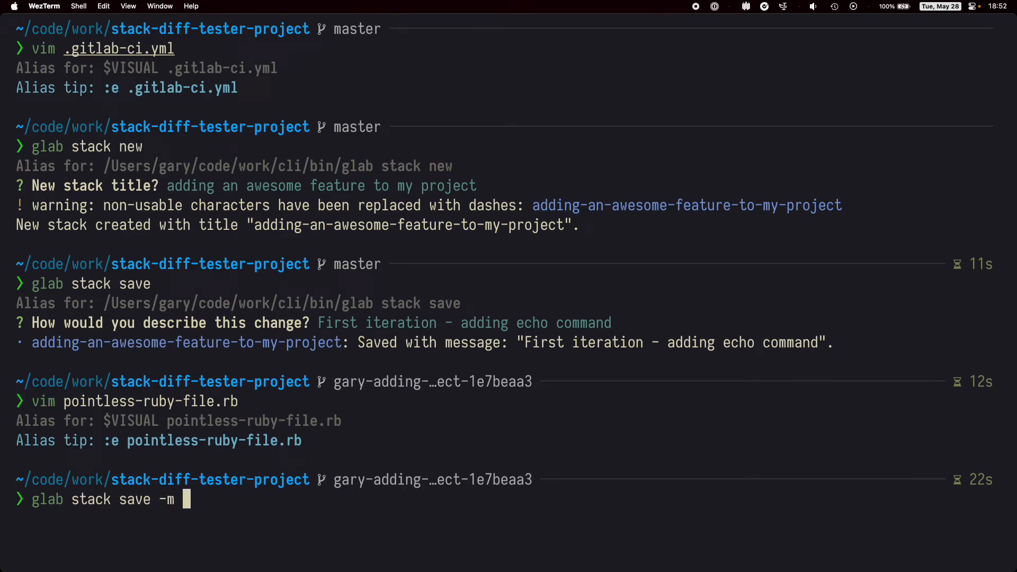
type("\"")
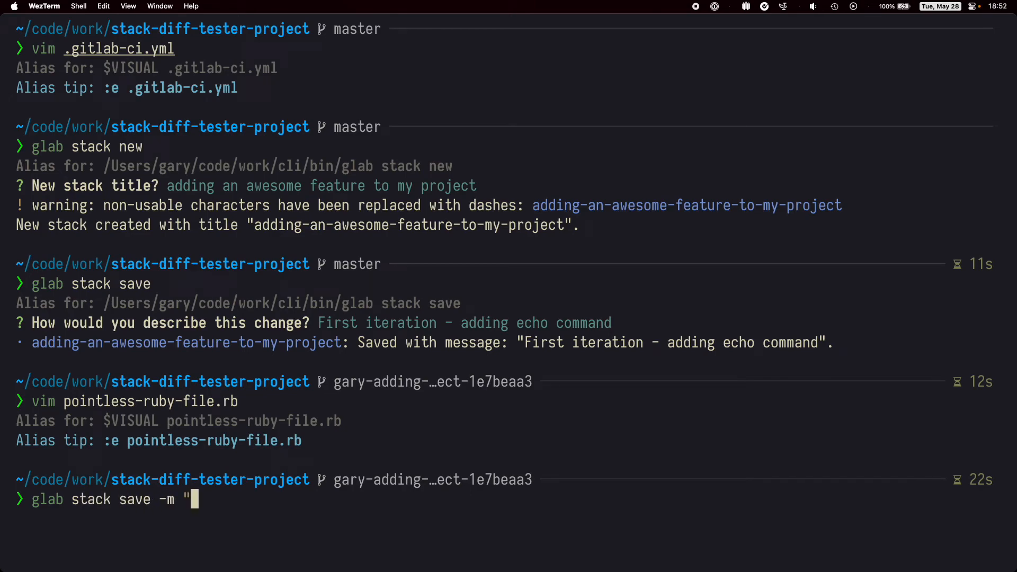
type("Initial ruby file")
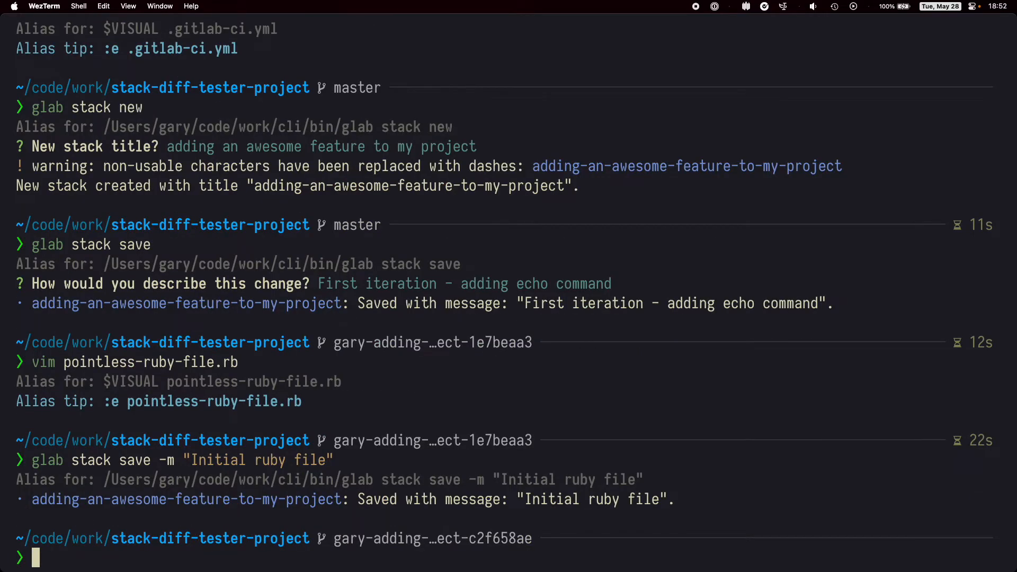
mouse_move(610, 279)
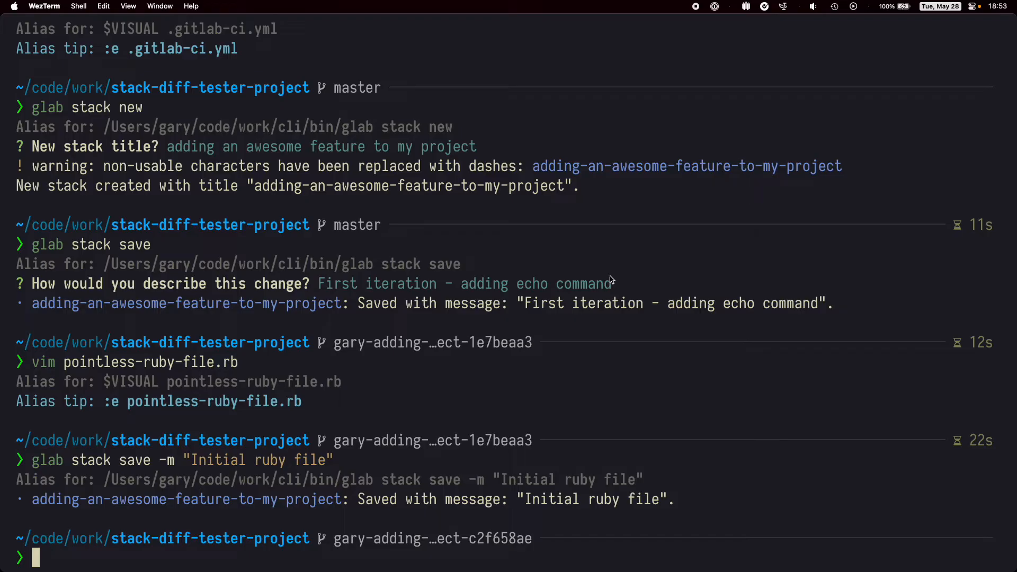
- Create go-file-how-about.go in vim and save the change described "This time it's a go file I guess"
type("vim go-file-how-about.go")
type("glab stack save")
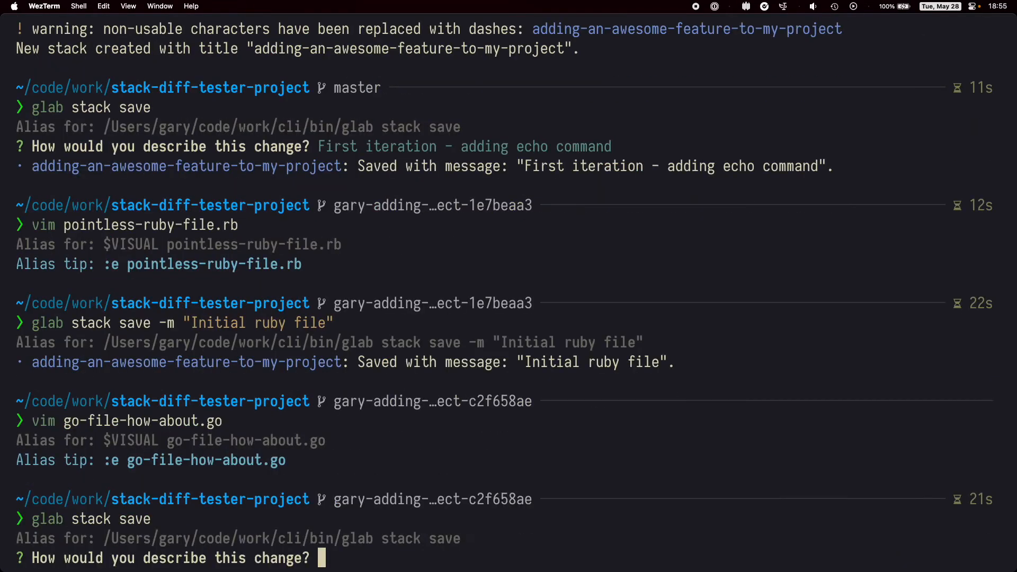
type("This time it's a go fi")
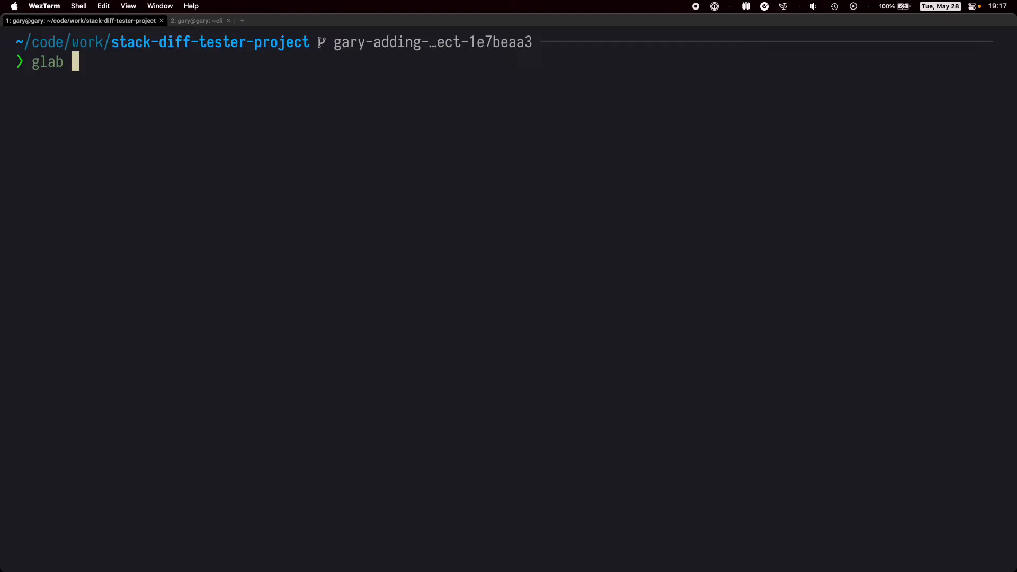
- Run a glab stack command from the first change's branch after clearing the terminal
type("stack")
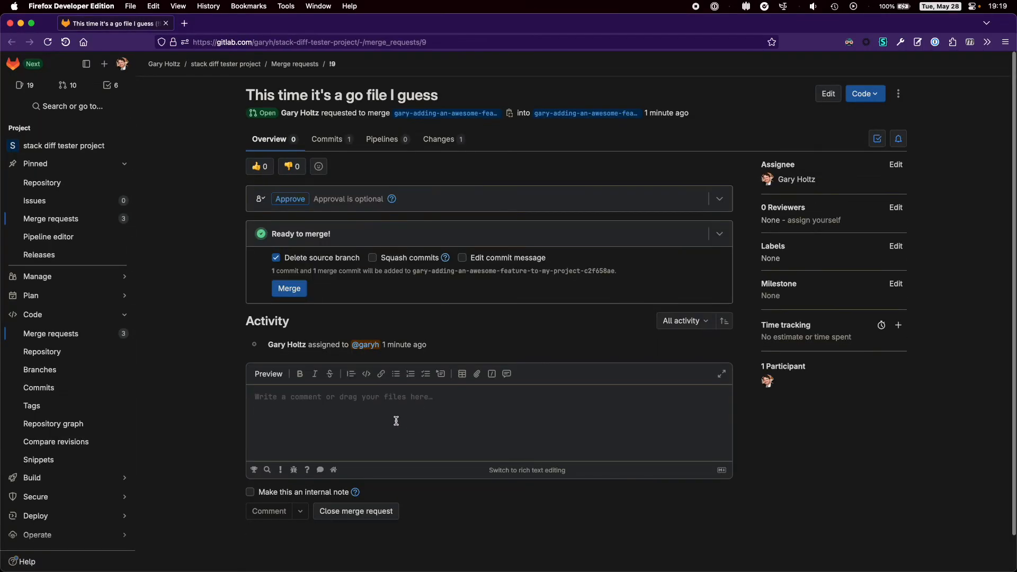
mouse_move(583, 113)
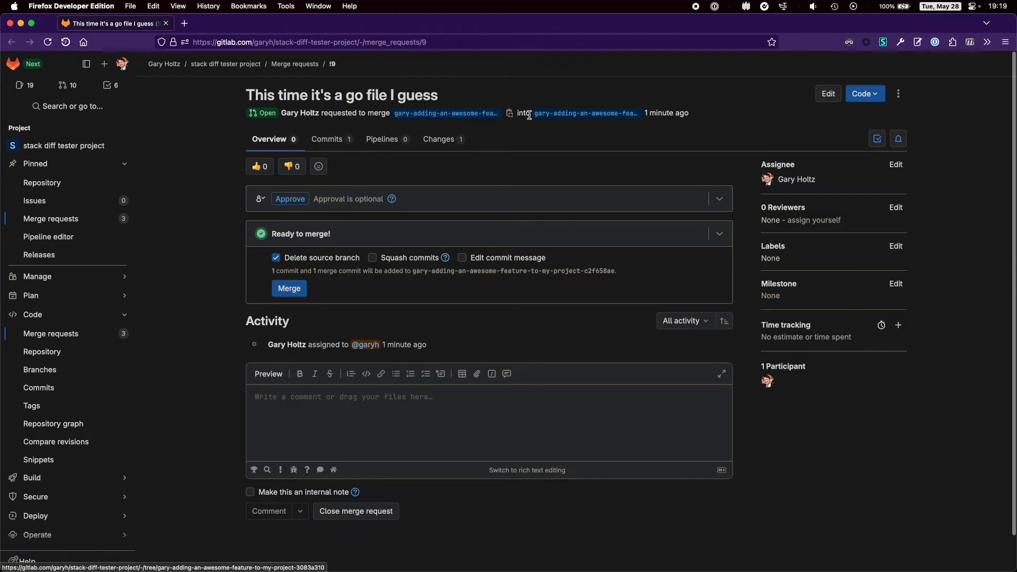
mouse_move(454, 127)
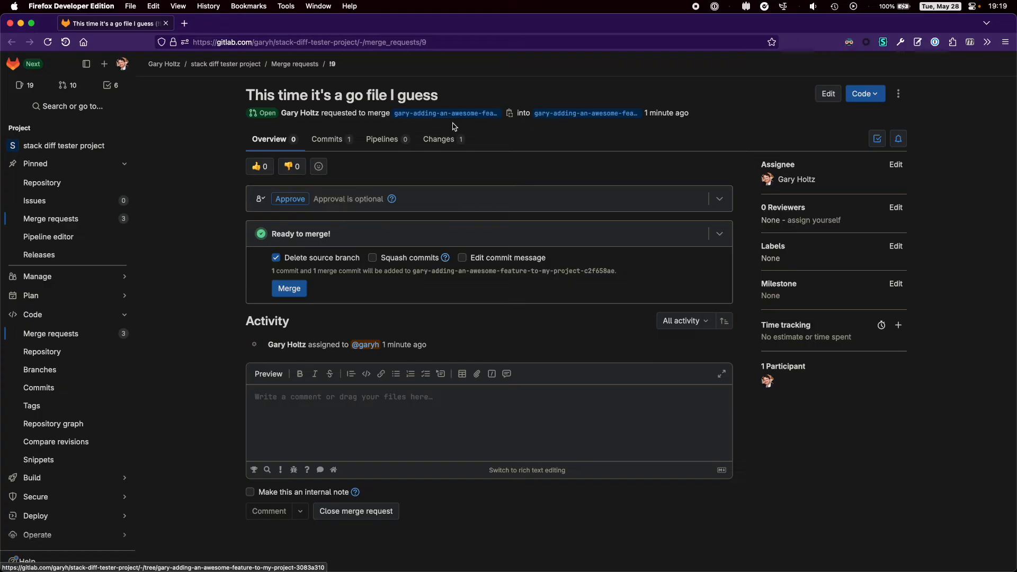
- Review the go file merge request's Changes and the !7 review thread about the extra blank line
left_click(438, 138)
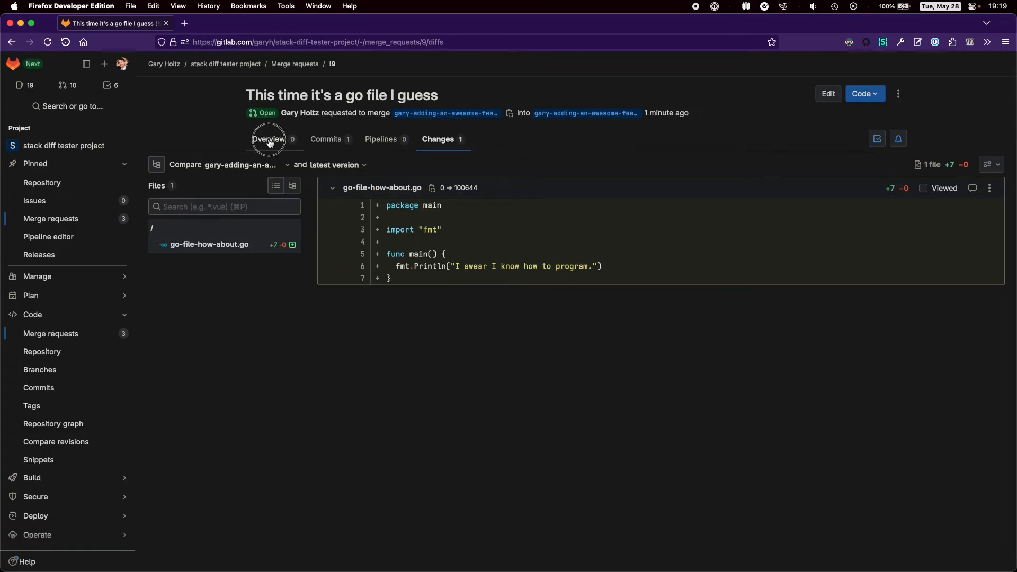
left_click(268, 138)
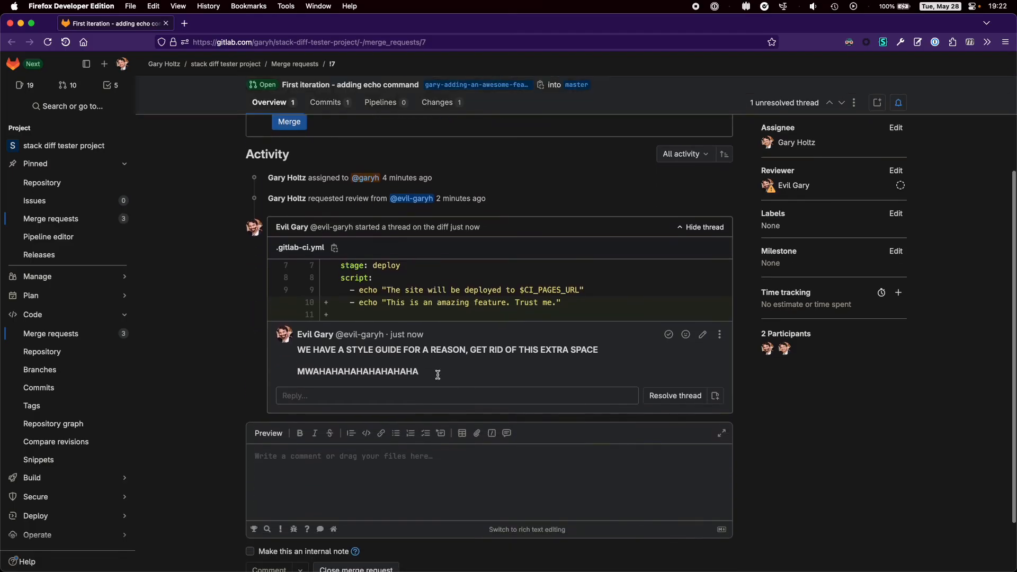
scroll("down", 3)
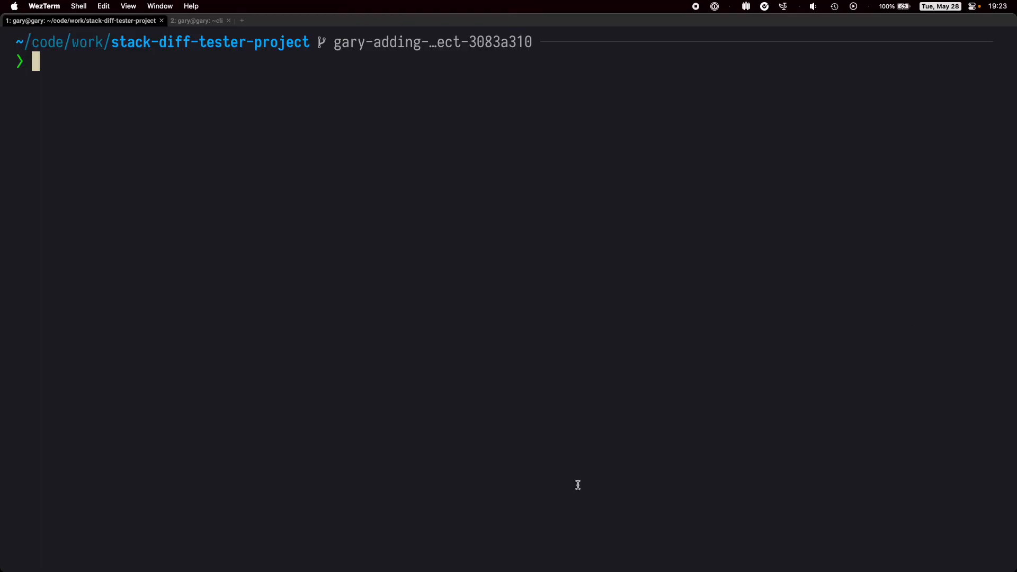
- Move to the first stack change and delete the extra blank line from .gitlab-ci.yml, saving with :wq
type("glab")
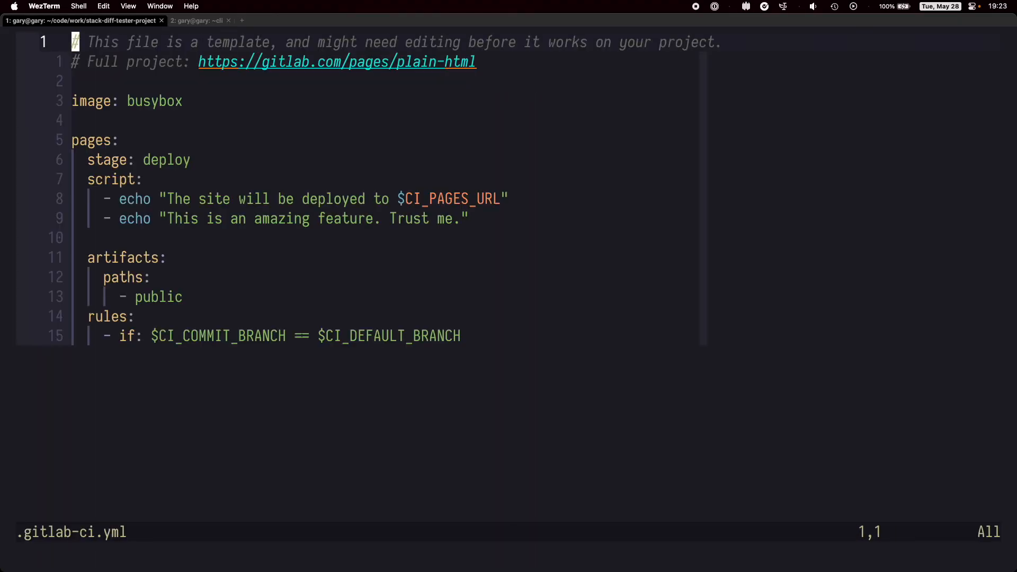
type(":wq")
type("gl")
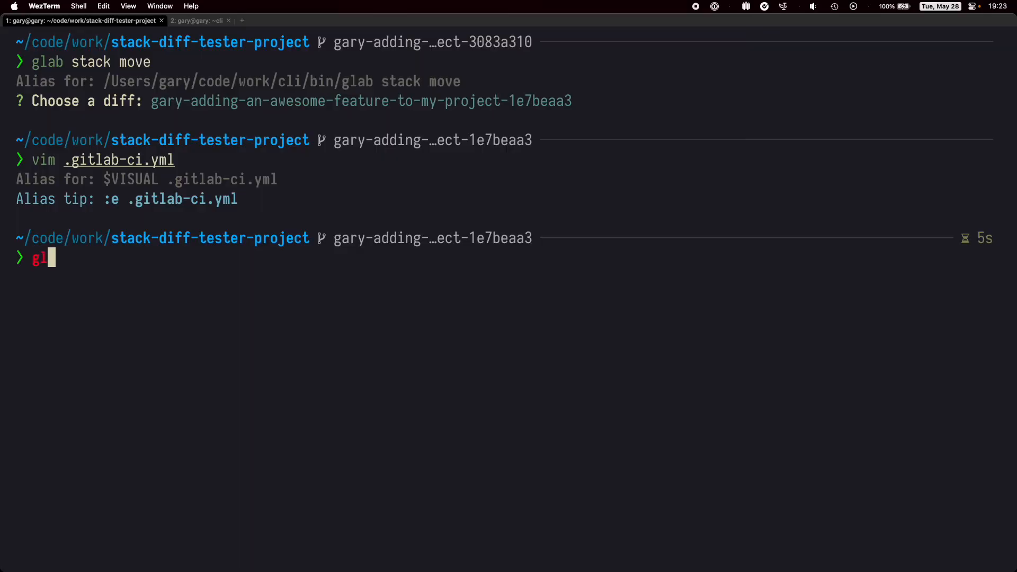
- Amend the first change with glab stack amend, keeping 'First iteration - adding echo command', and clear the terminal
type("ab stack amend")
type("First iteration - adding echo command")
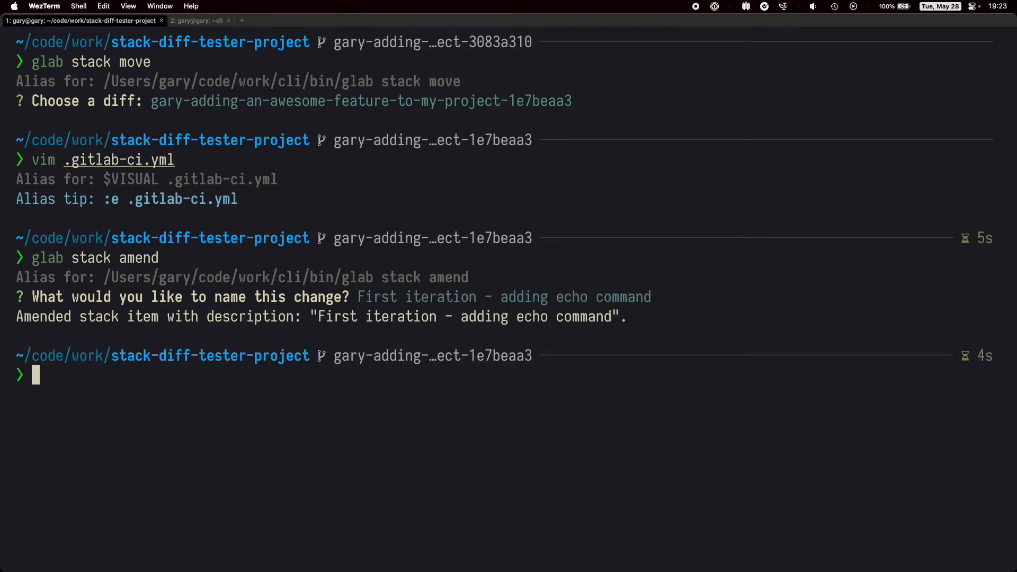
type("clear")
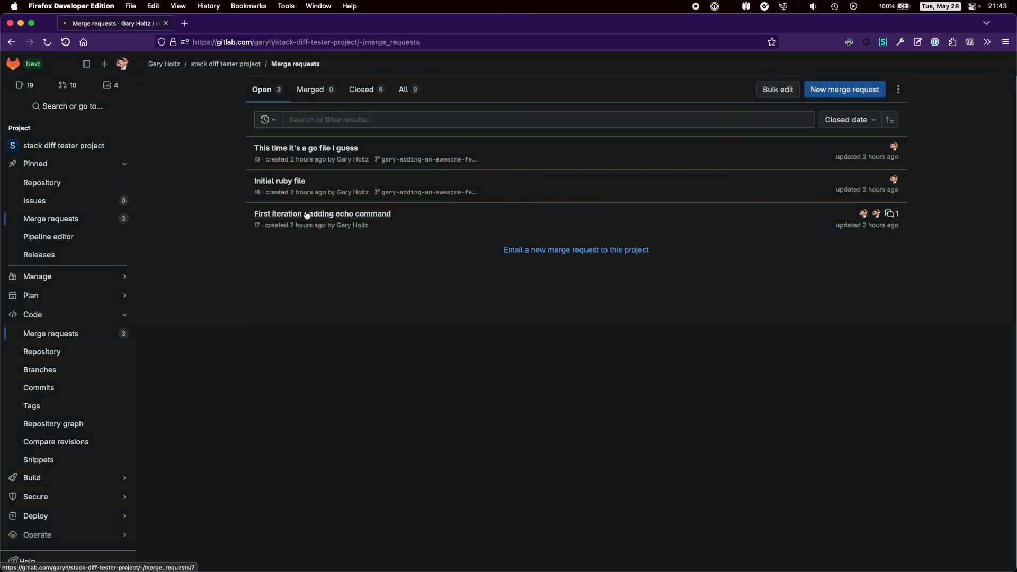
- Check the amended .gitlab-ci.yml diff in !7, then view the Initial ruby file changes in !8
left_click(323, 213)
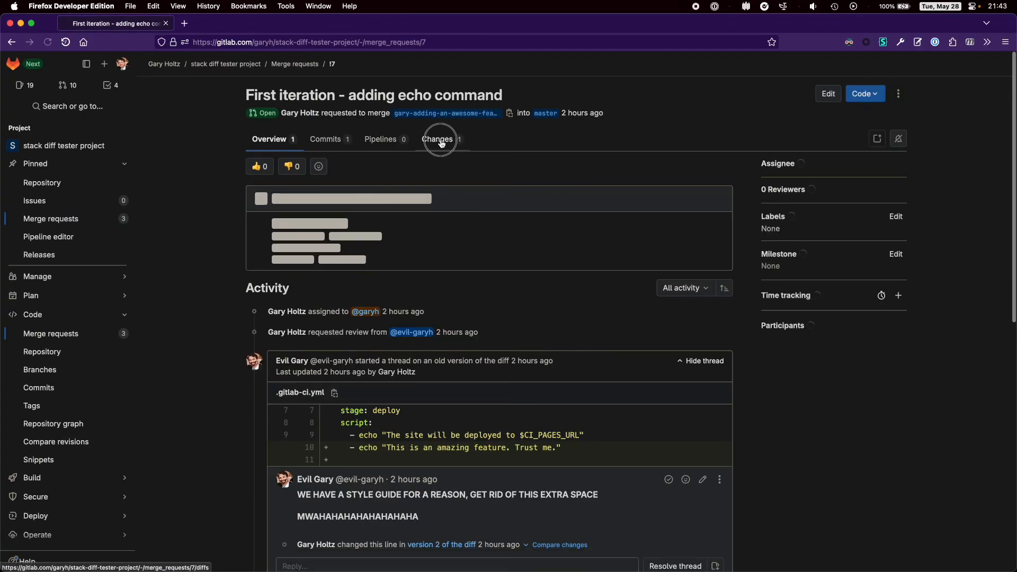
left_click(439, 139)
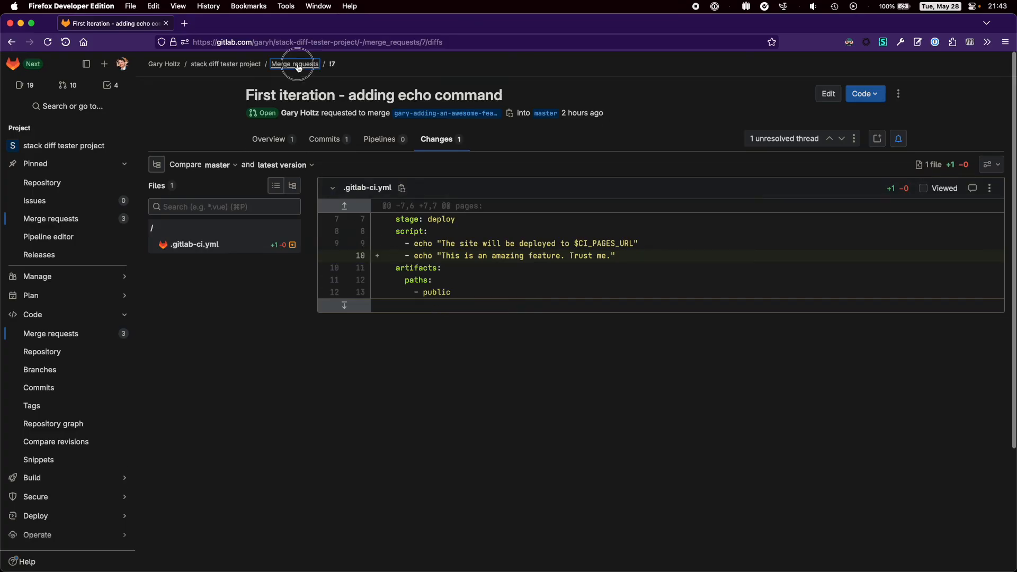
left_click(295, 63)
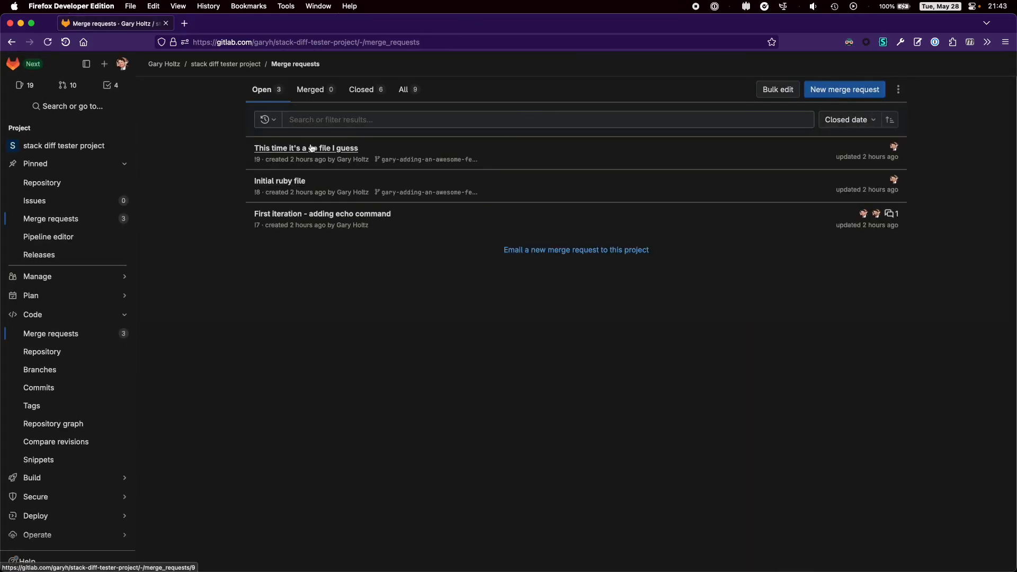
left_click(280, 180)
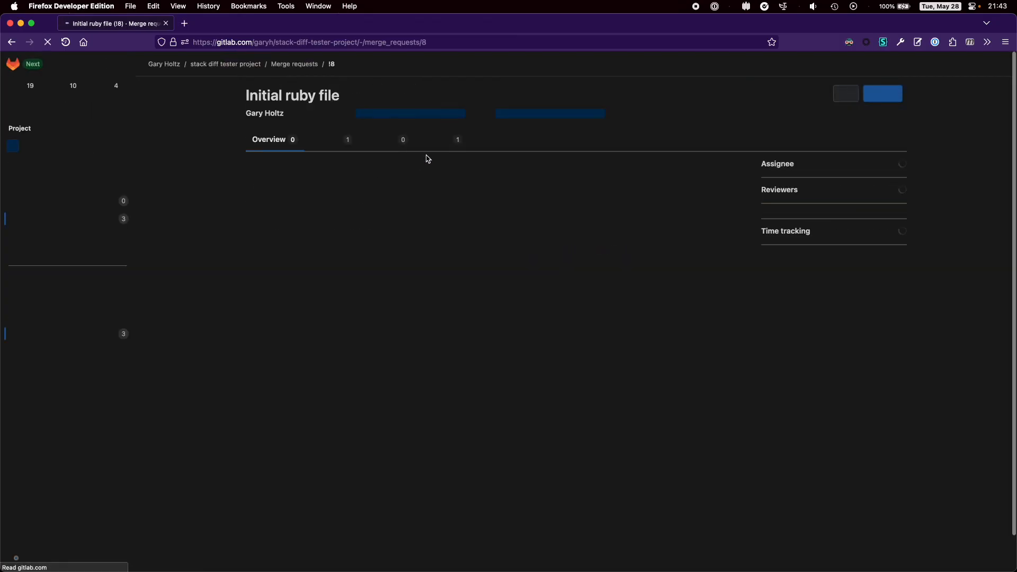
left_click(438, 139)
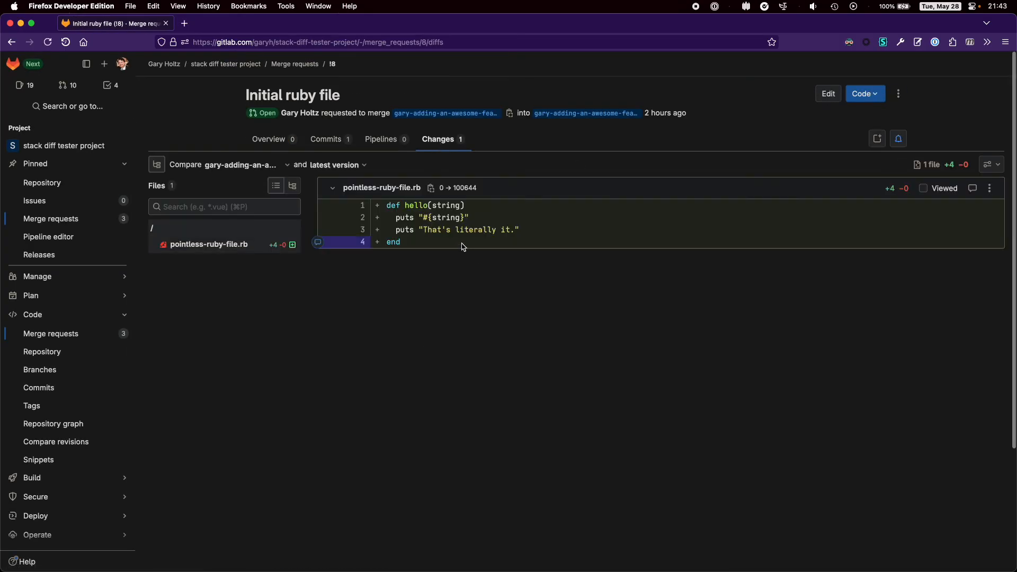